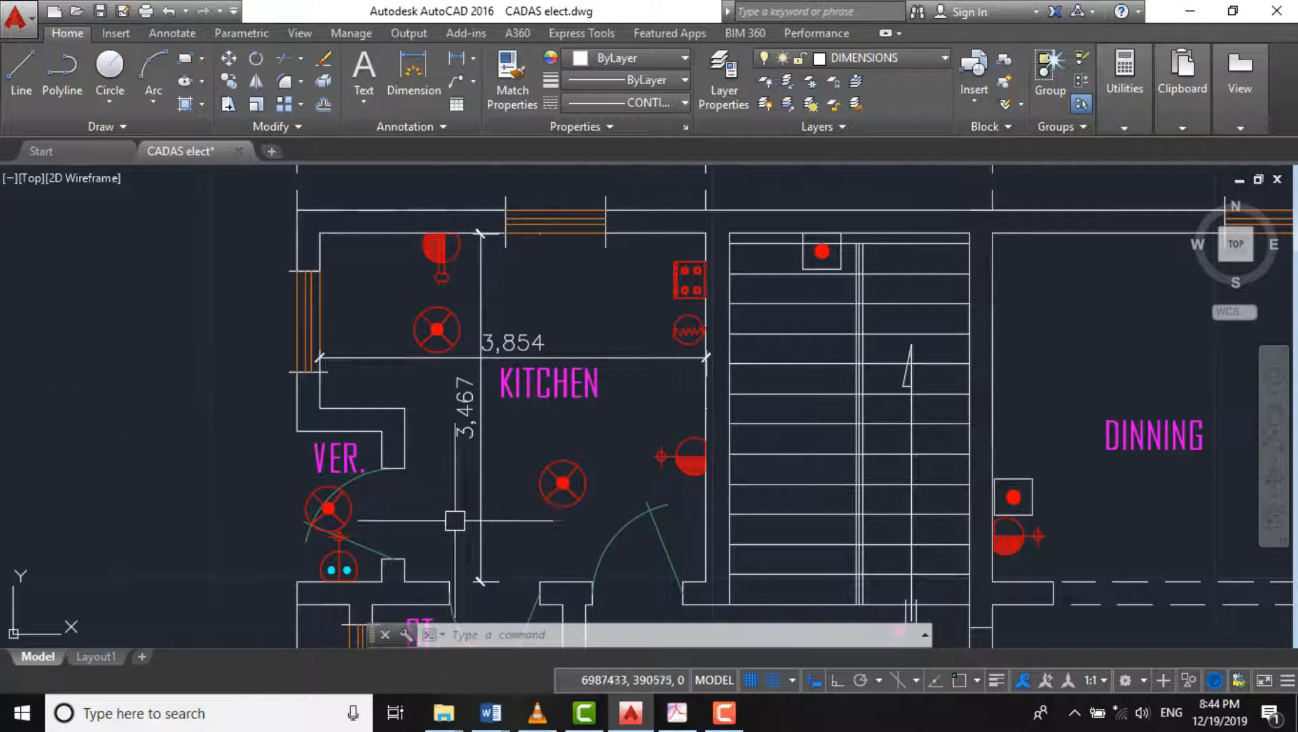
- Zoom out over the duplex plan, then back in on the dining area
scroll("down", 3)
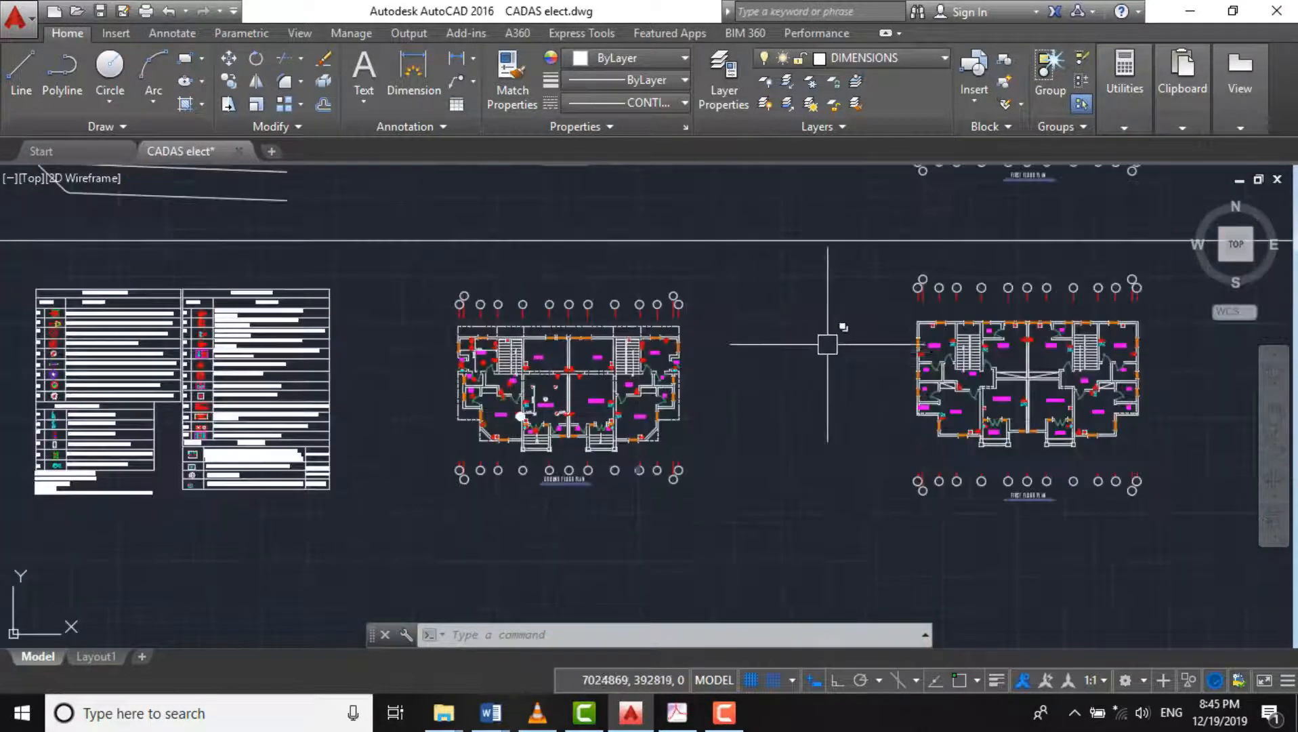
mouse_move(253, 559)
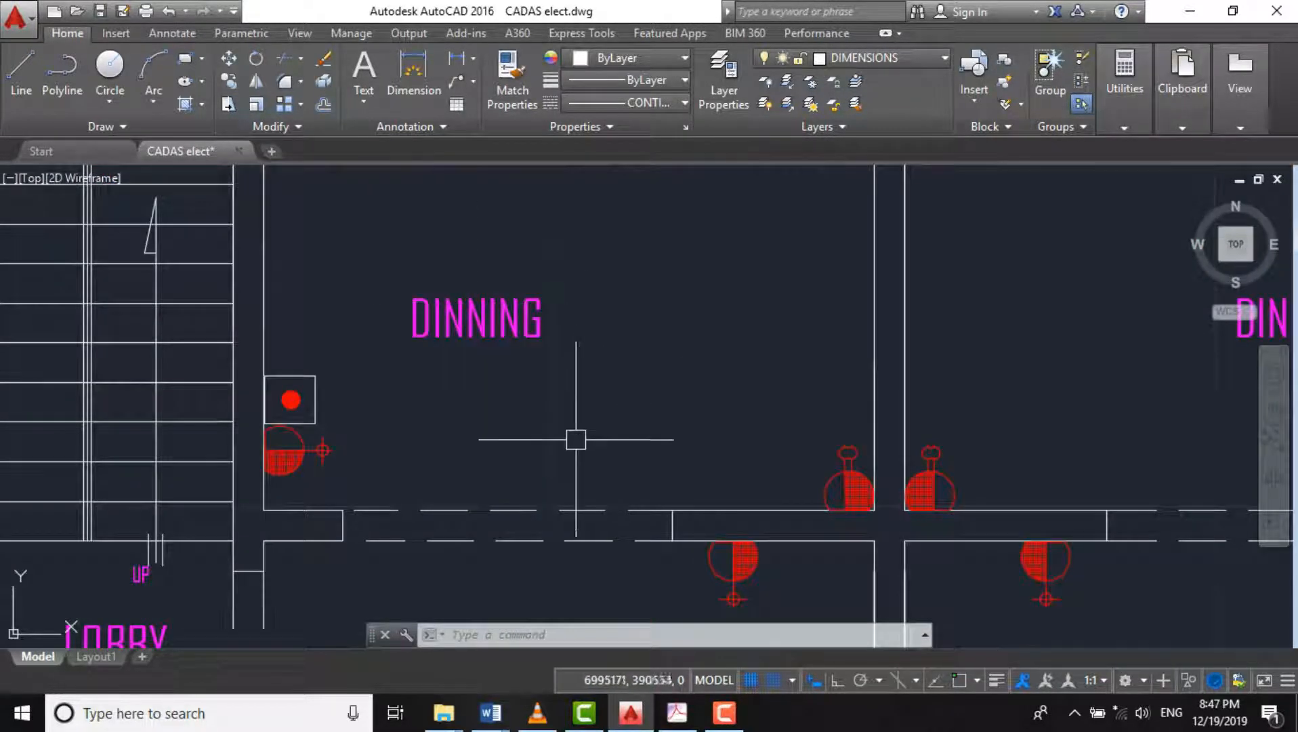
- Place copies of both light fittings in the dining room and scale them by 0.7
scroll("down", 3)
type("CO")
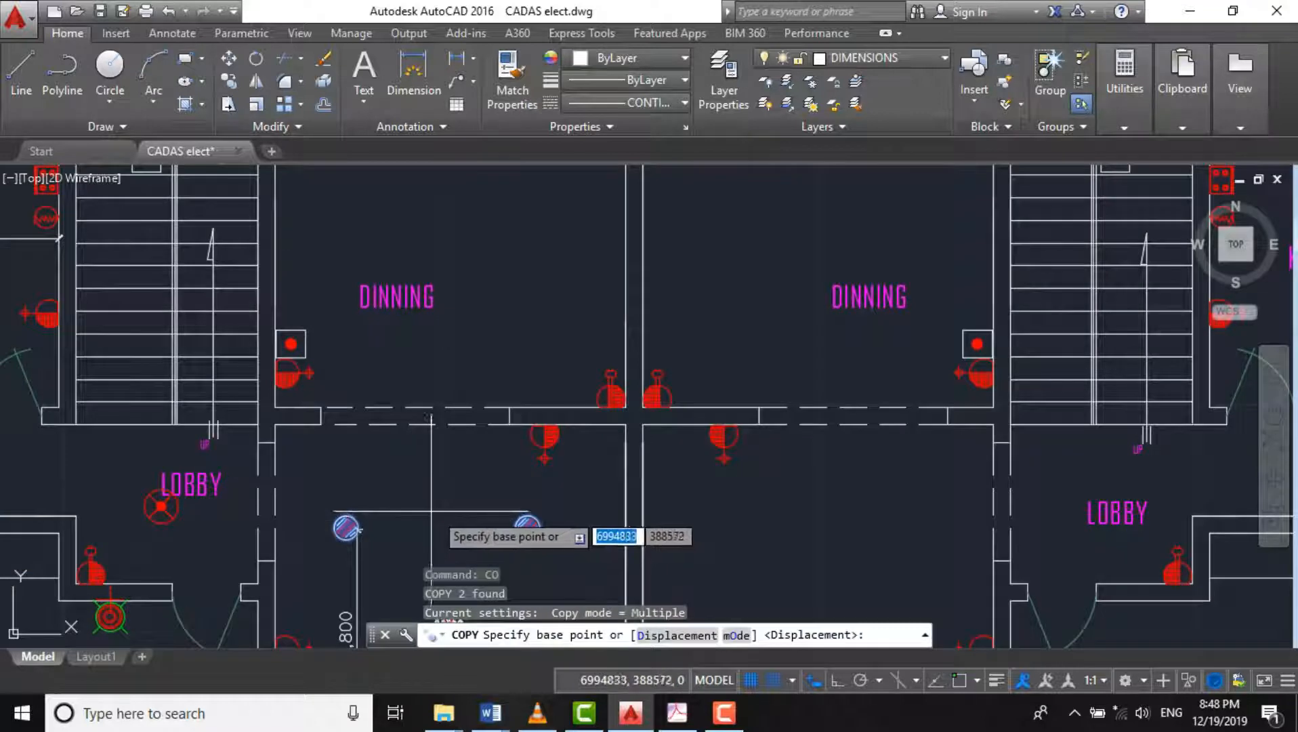
left_click(346, 528)
type("SC")
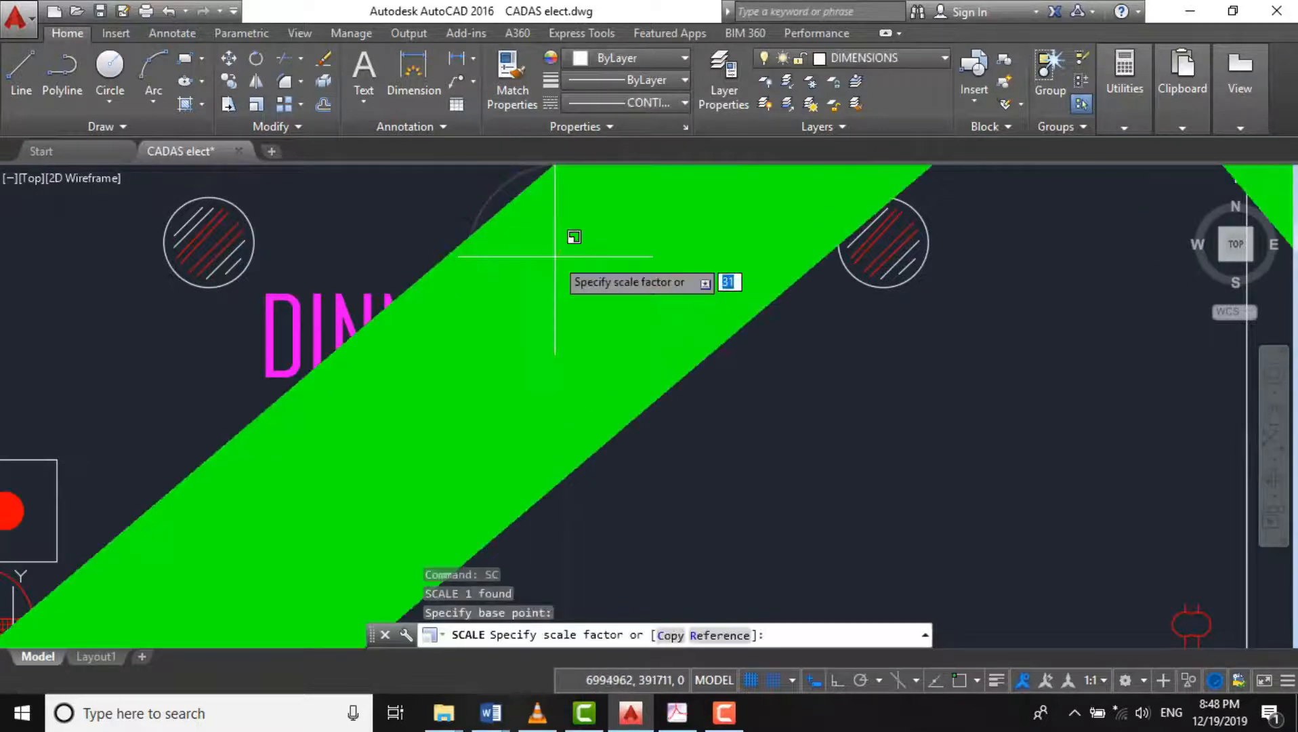
type(".7")
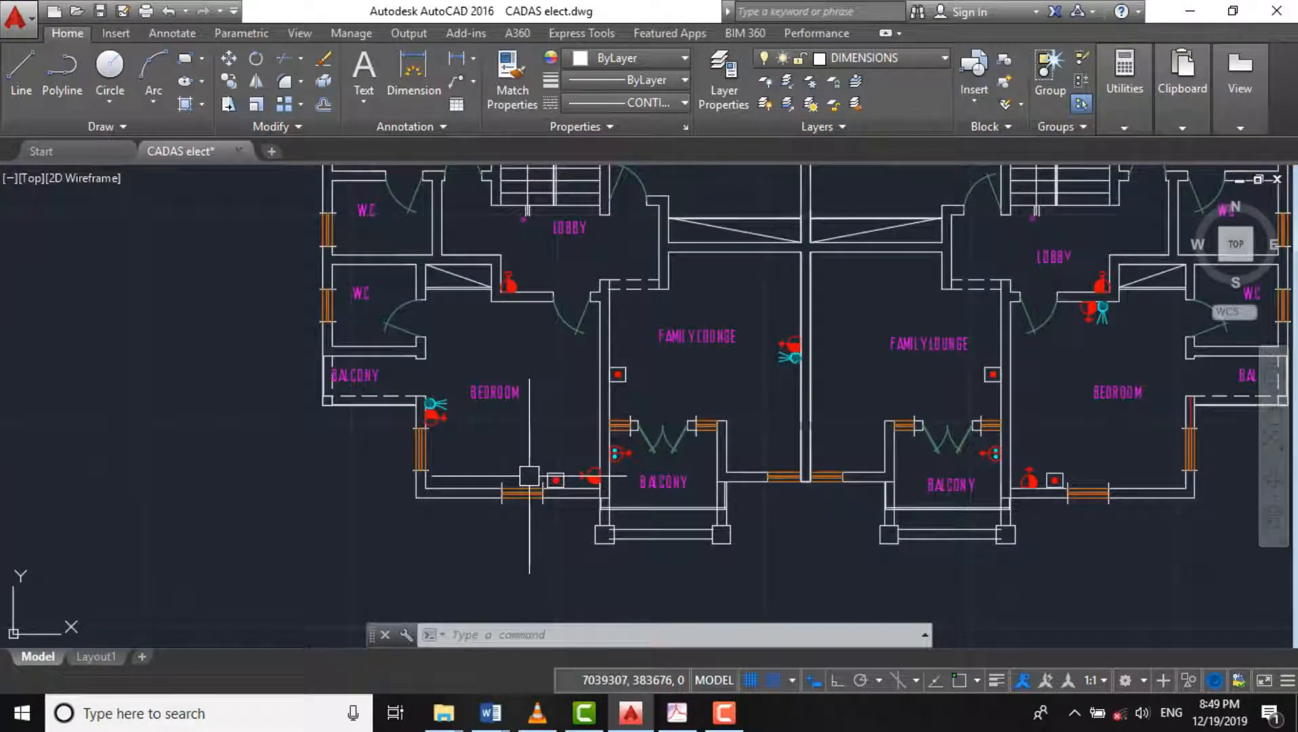
- Zoom out, then in on the left unit's bedroom, W.C. and family lounge
scroll("down", 3)
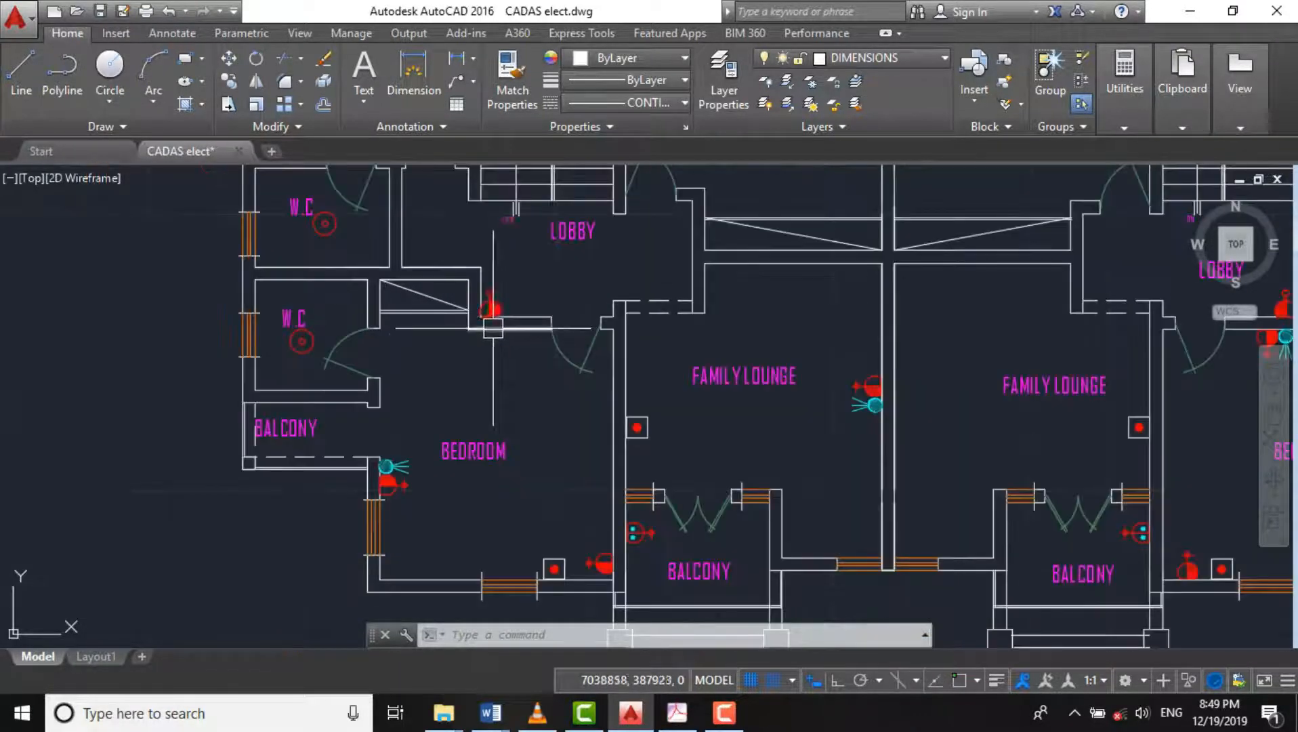
scroll("down", 3)
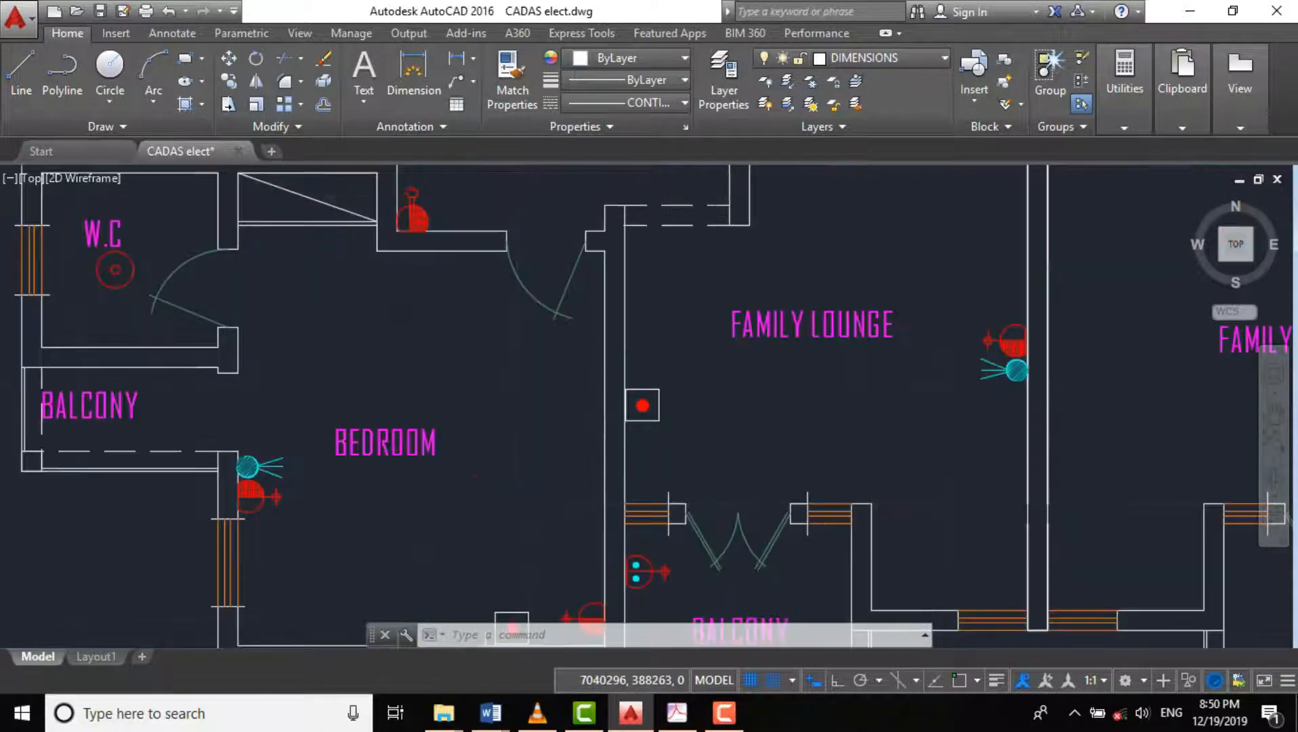
- Copy a light fitting with CP into the bedroom beside its doorway
scroll("down", 3)
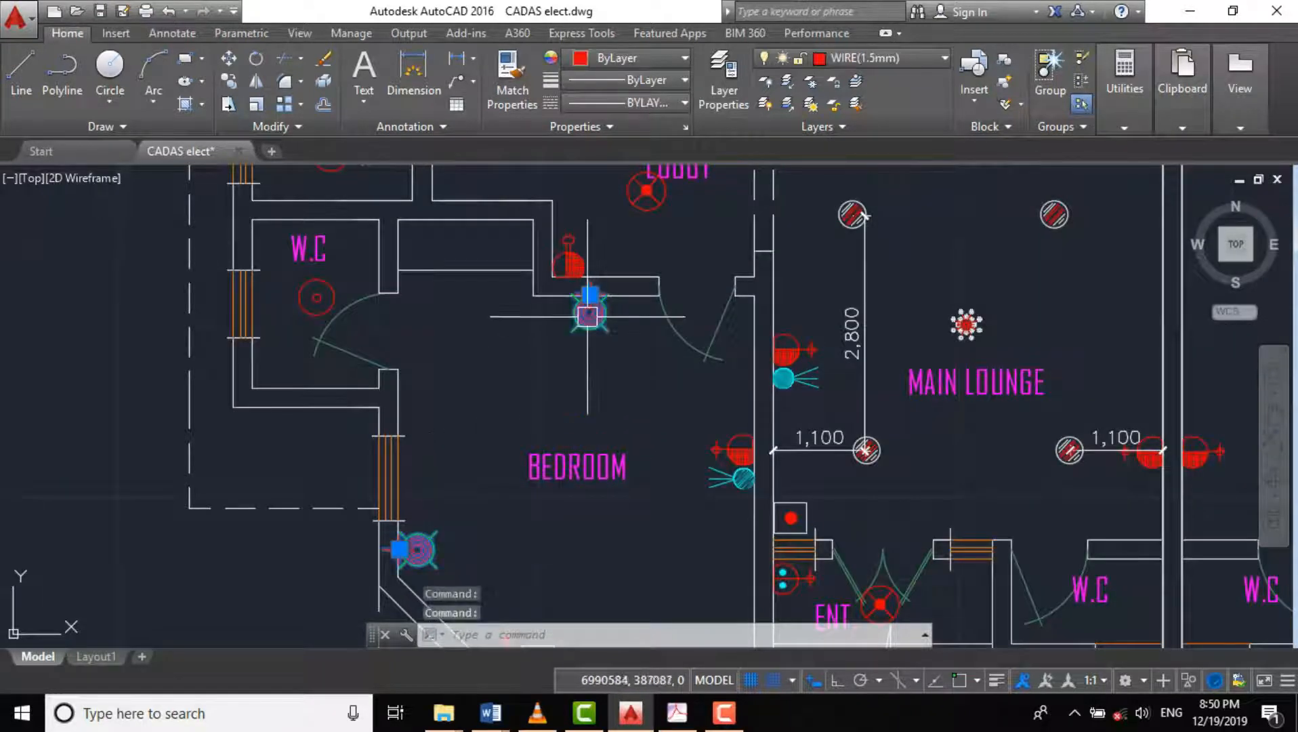
type("CP")
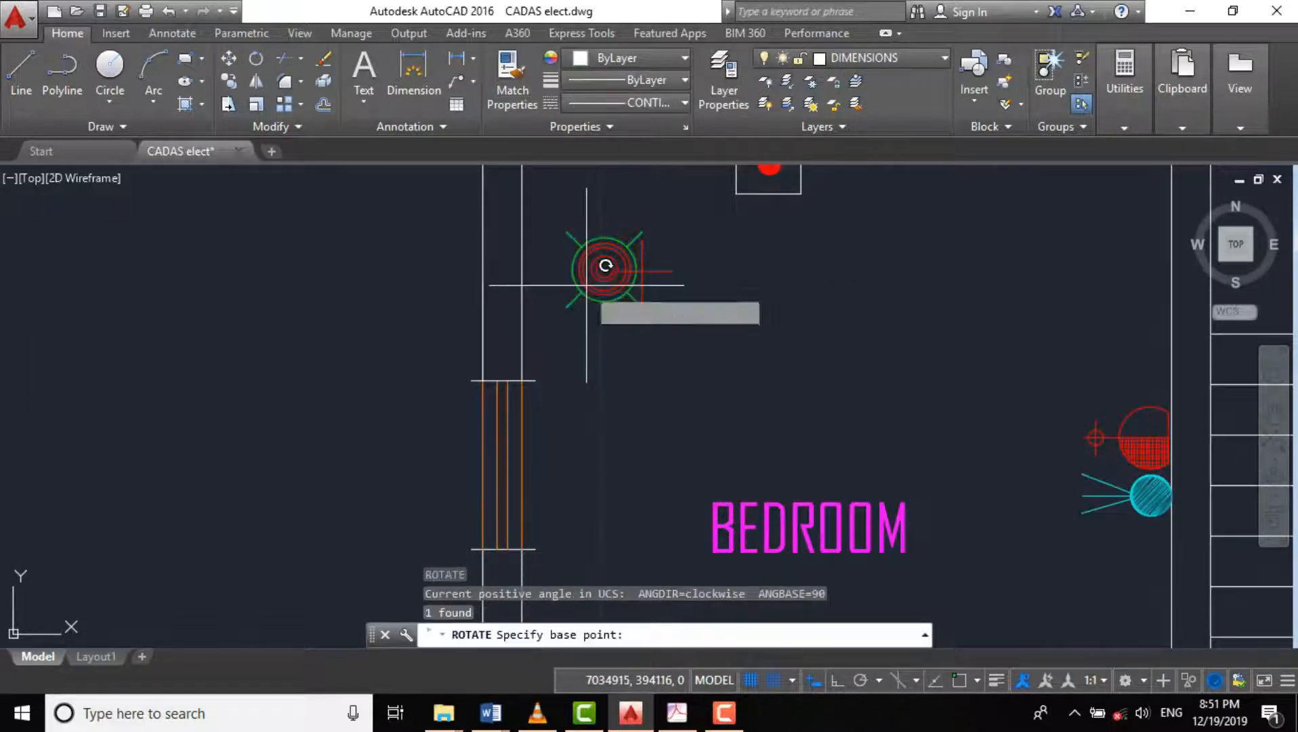
- Rotate the copied bedroom-doorway fitting about its centre point
left_click(604, 266)
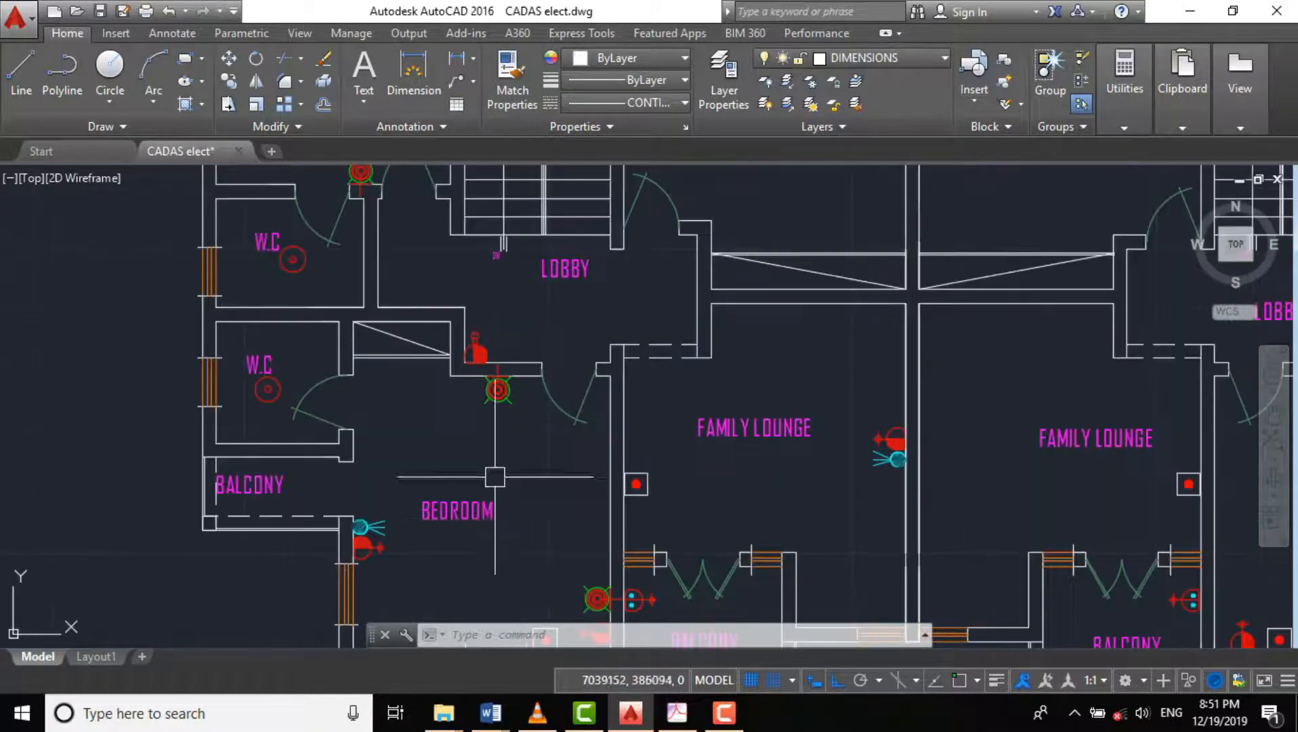
- Zoom in on the newly placed fitting beside the left unit's balcony
scroll("down", 3)
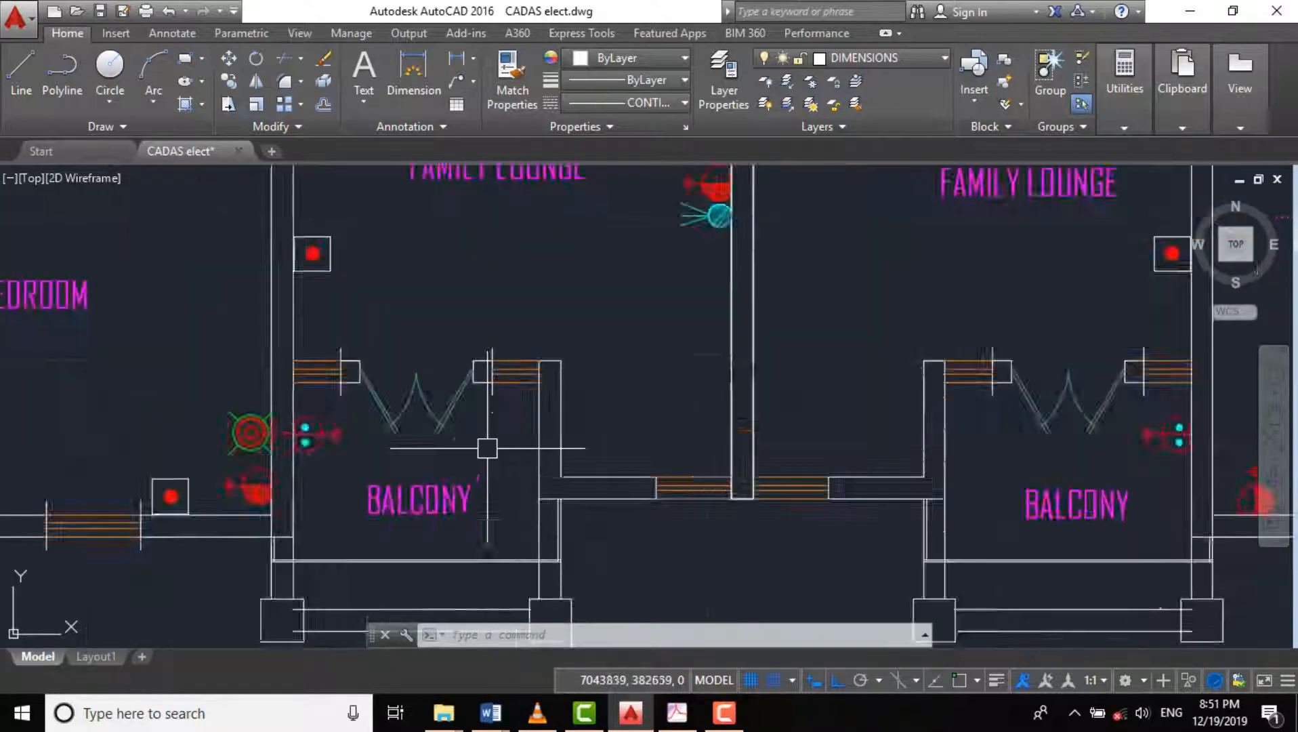
scroll("down", 3)
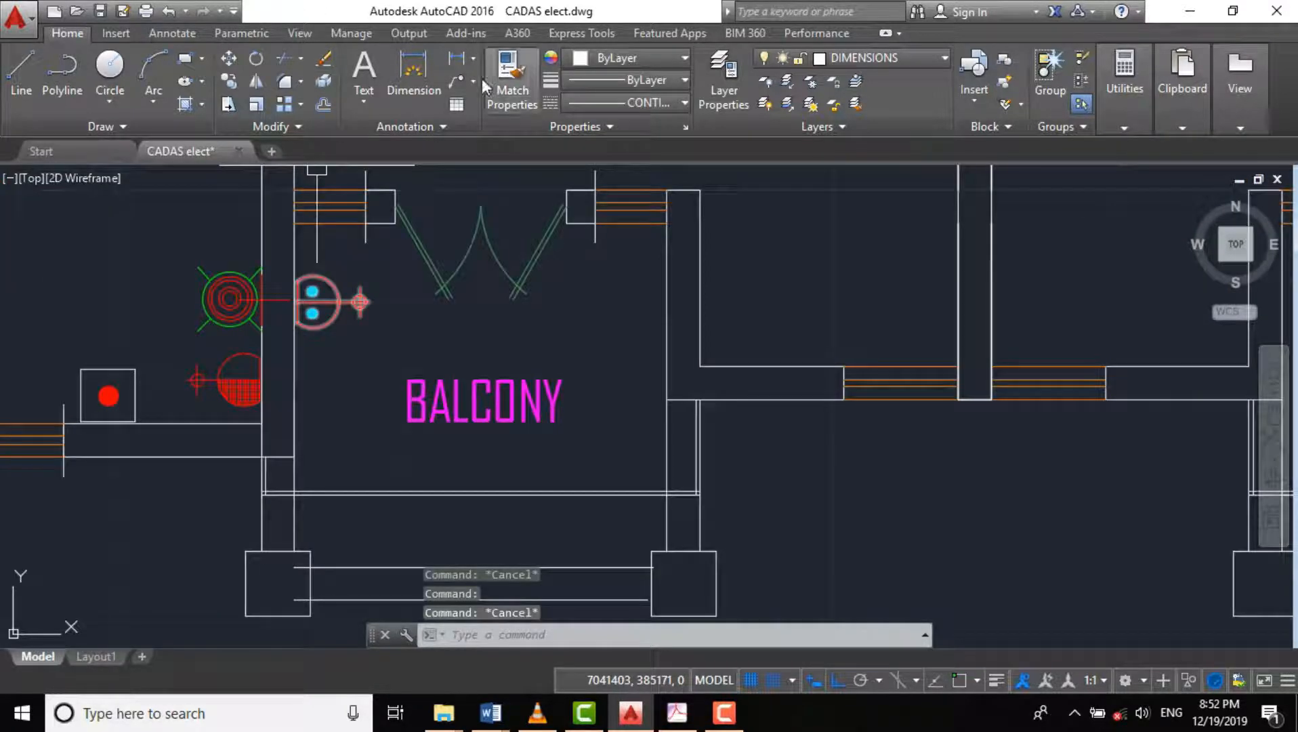
- Zoom out to view both units' rooms and their light fittings
left_click(414, 74)
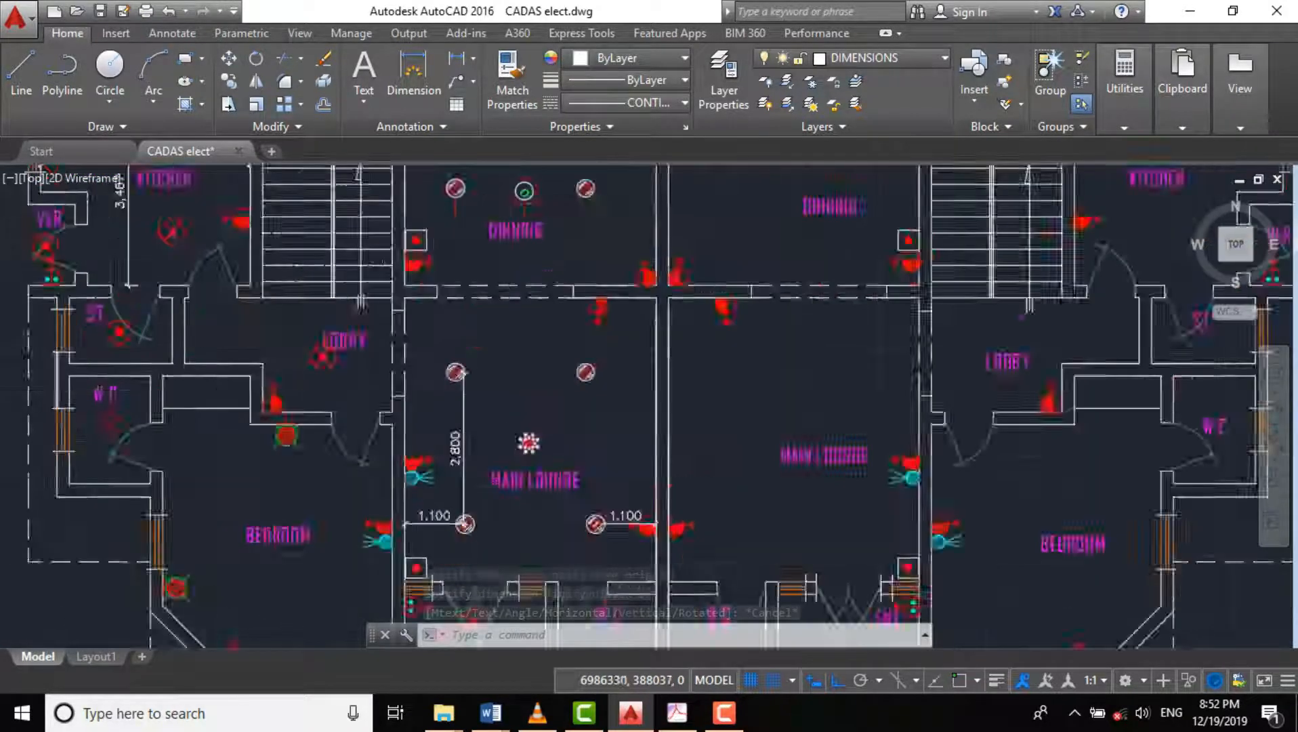
scroll("down", 3)
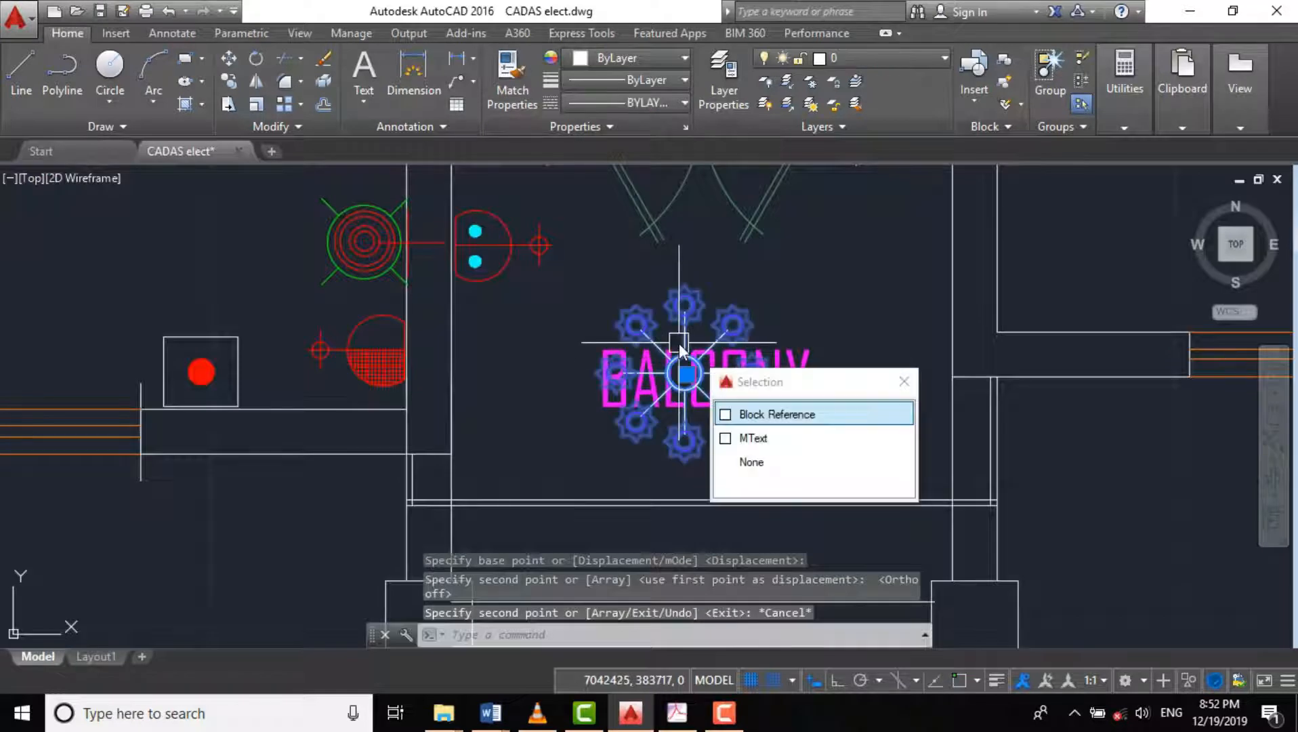
- Copy the star-shaped balcony fitting's block reference into the main lounge
left_click(750, 462)
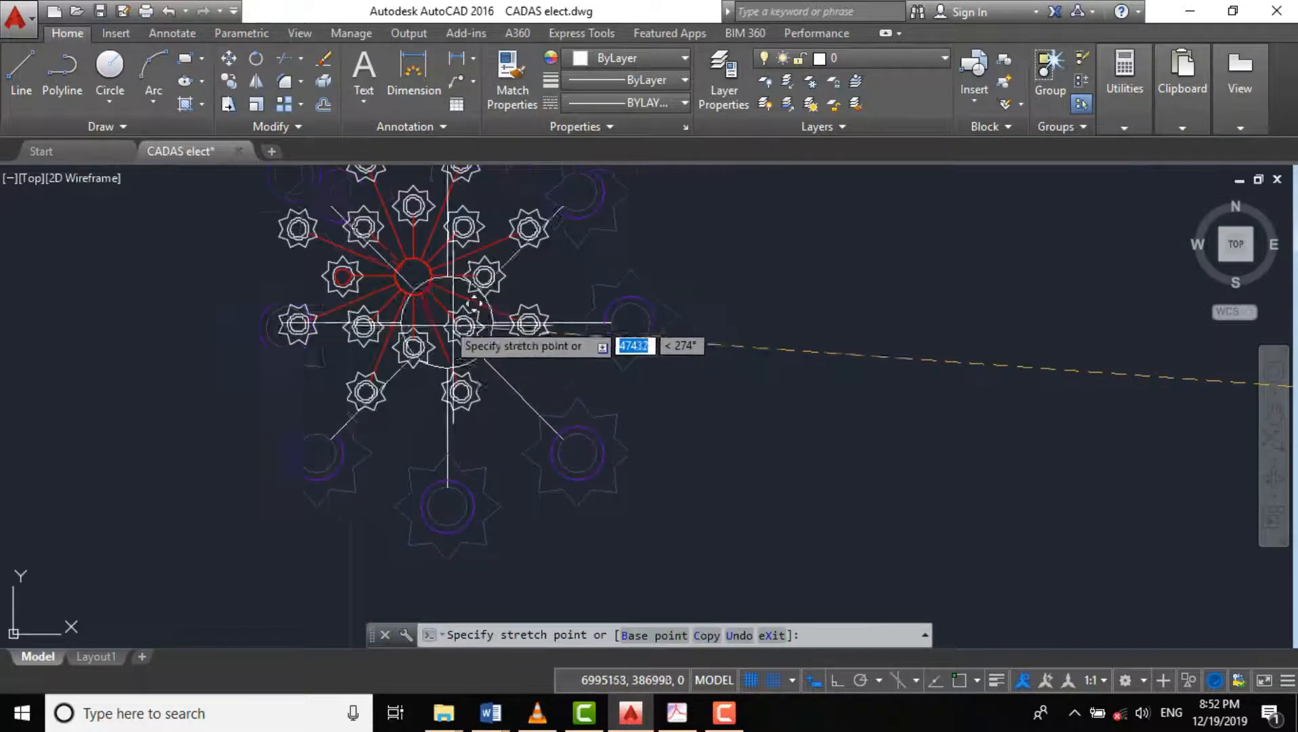
- Scale the copied lounge fitting by factor 1.2 and cancel the stray grip stretch
key("Escape")
type("sc")
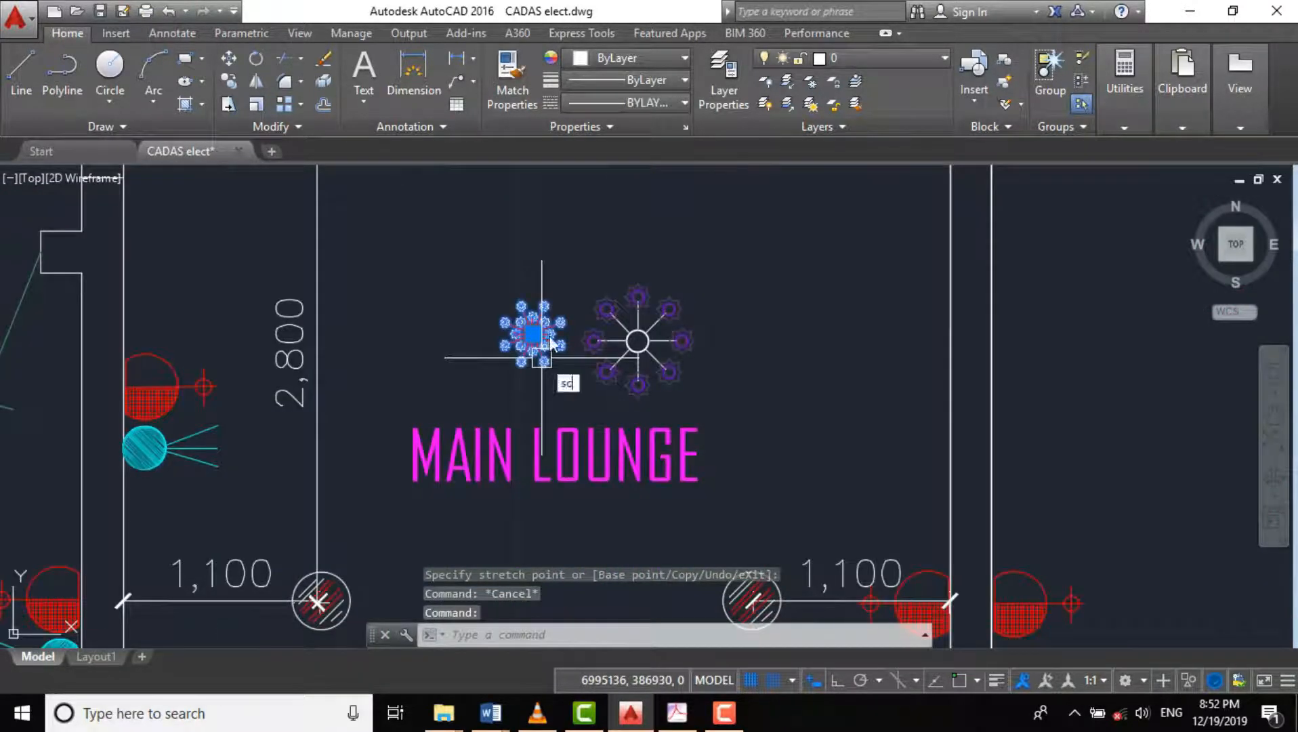
type("14")
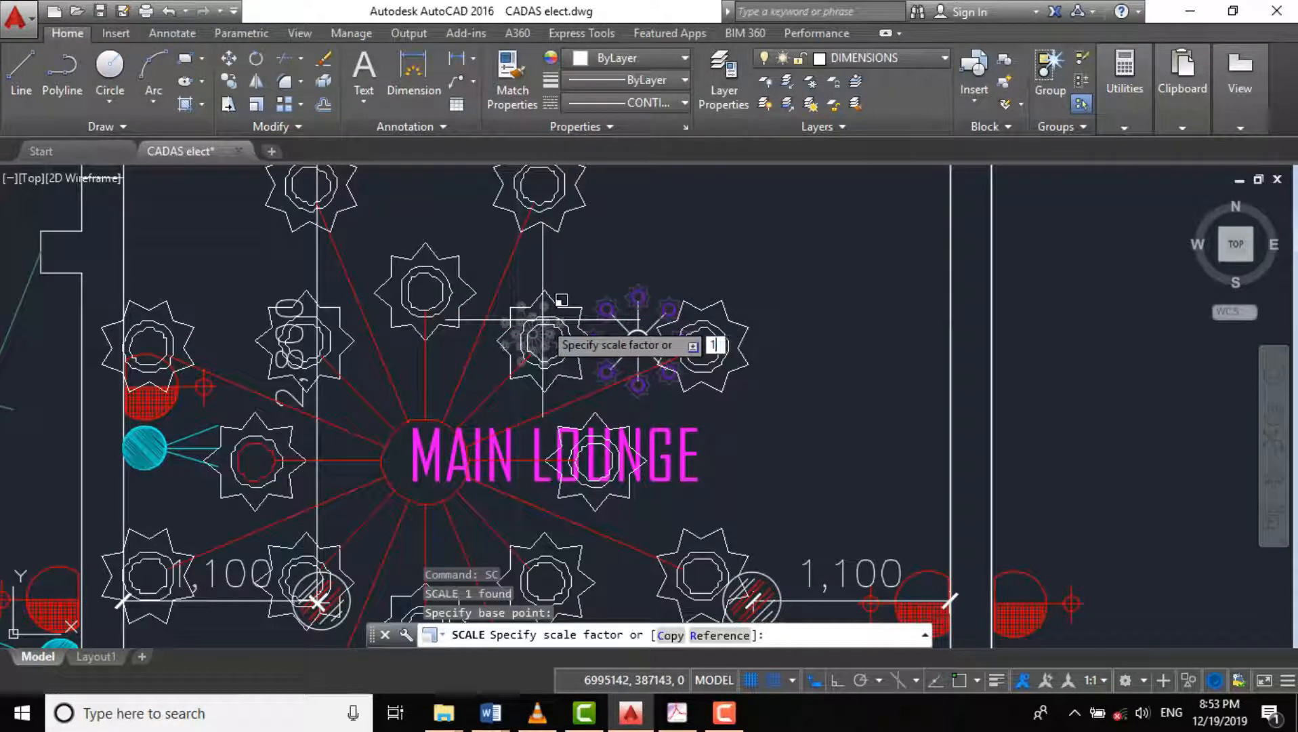
type("1.2")
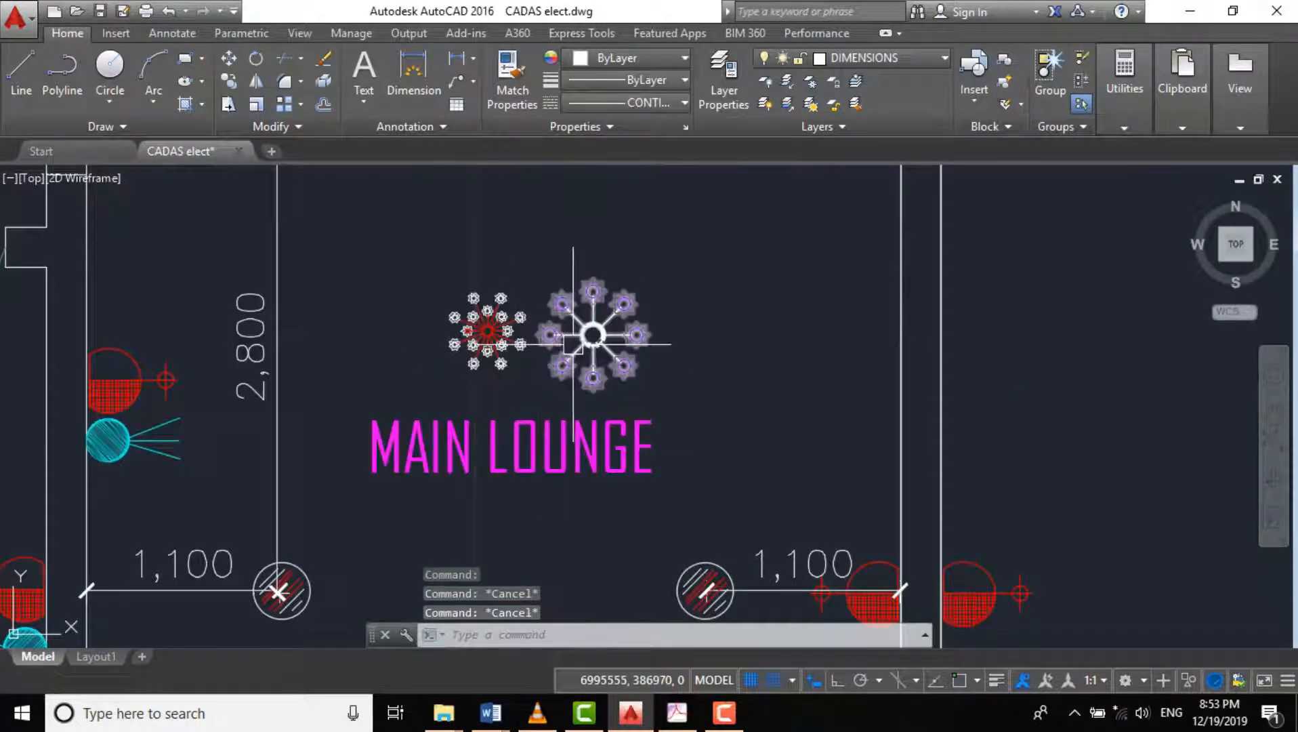
left_click(592, 335)
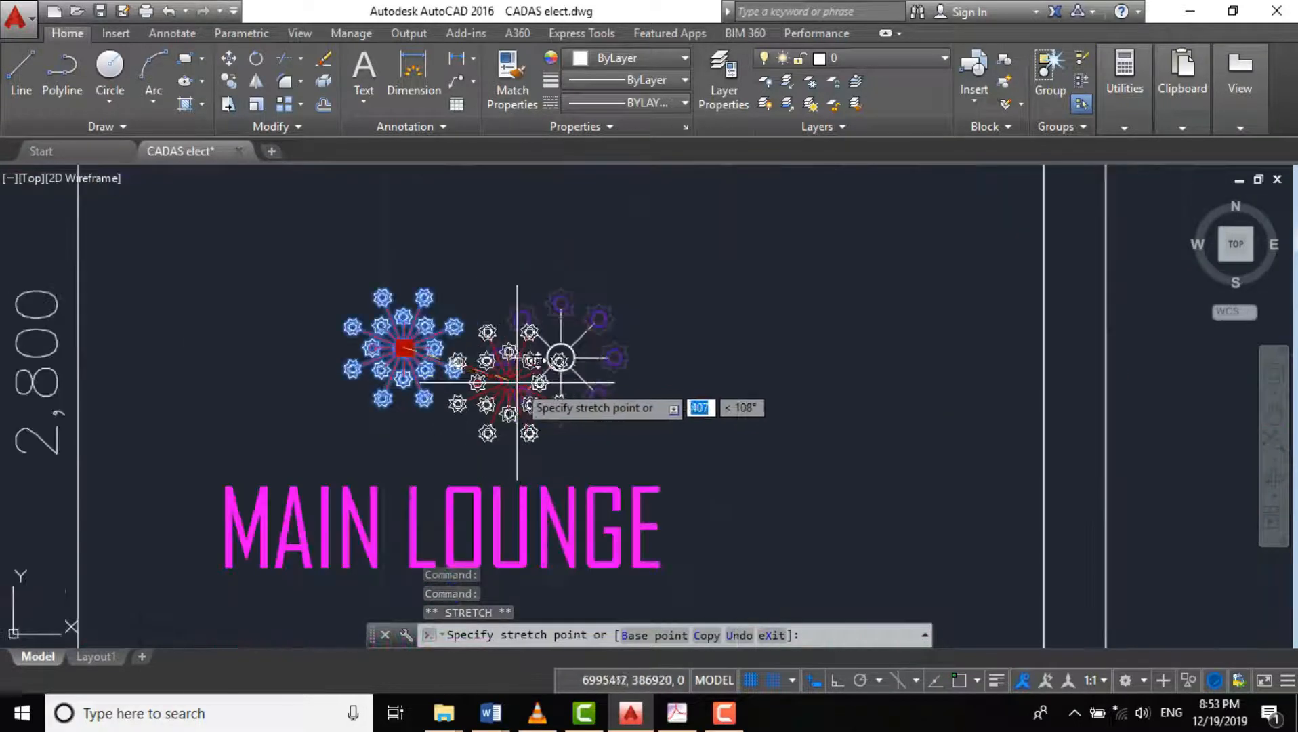
key("Escape")
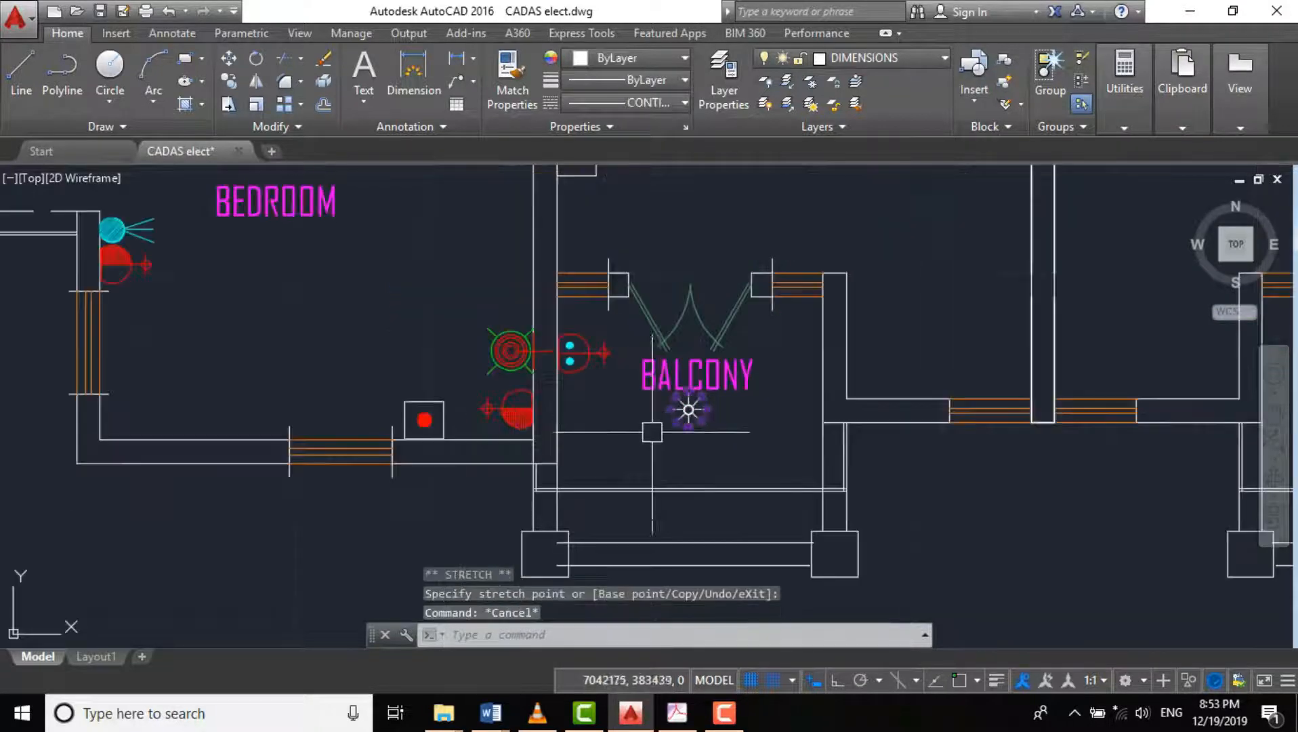
scroll("down", 3)
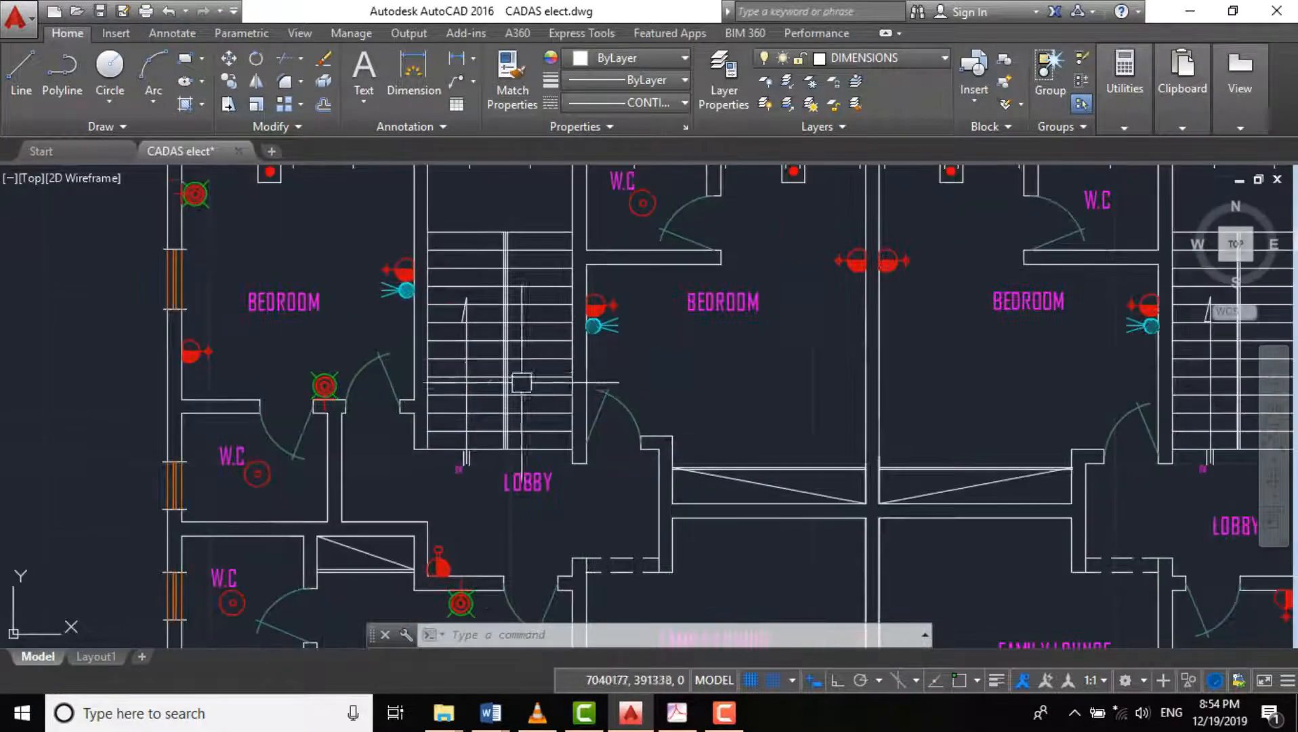
scroll("down", 3)
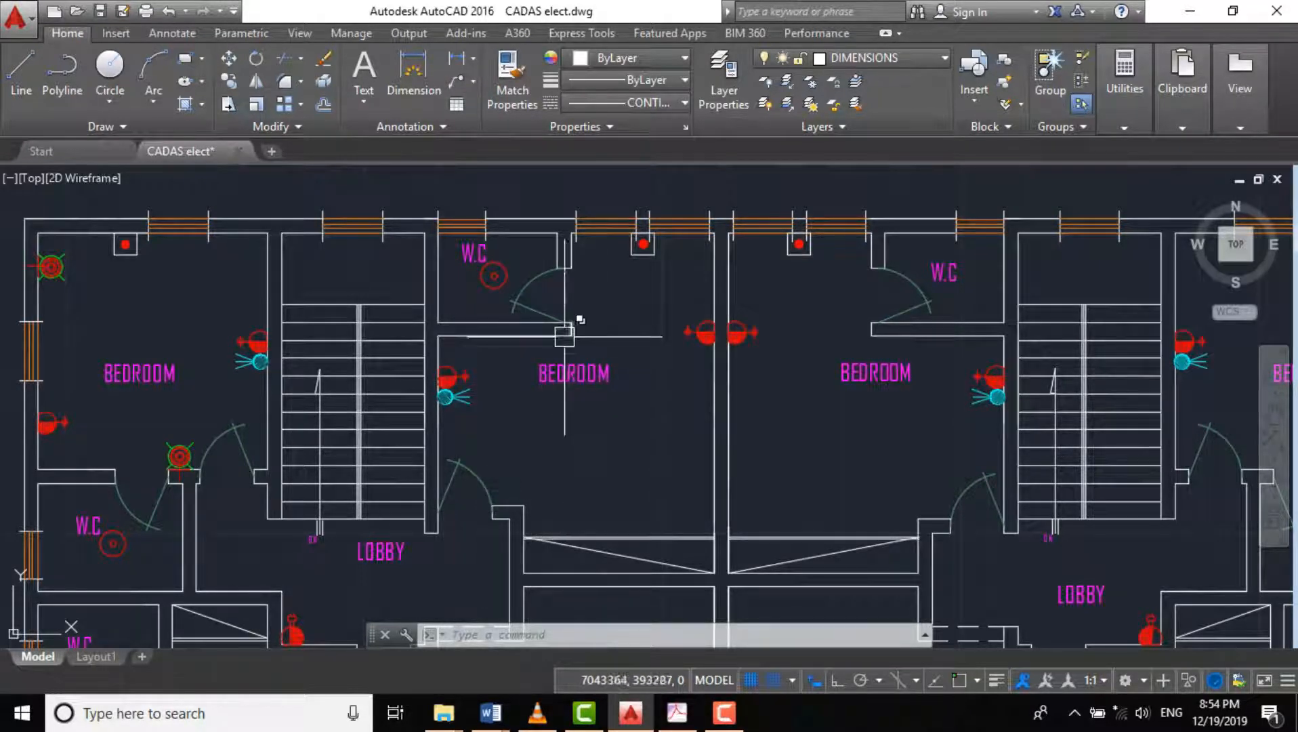
mouse_move(505, 511)
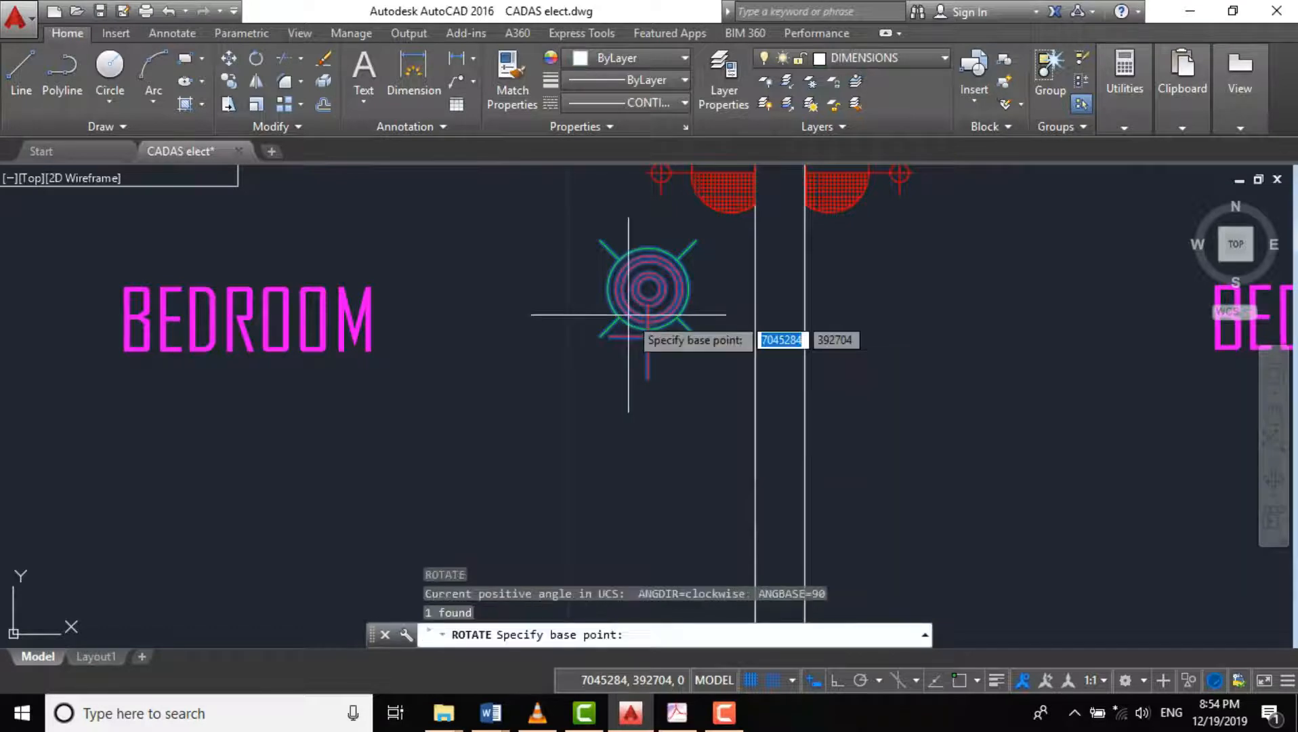
- Rotate the bedroom-side light fitting about its centre point
left_click(646, 290)
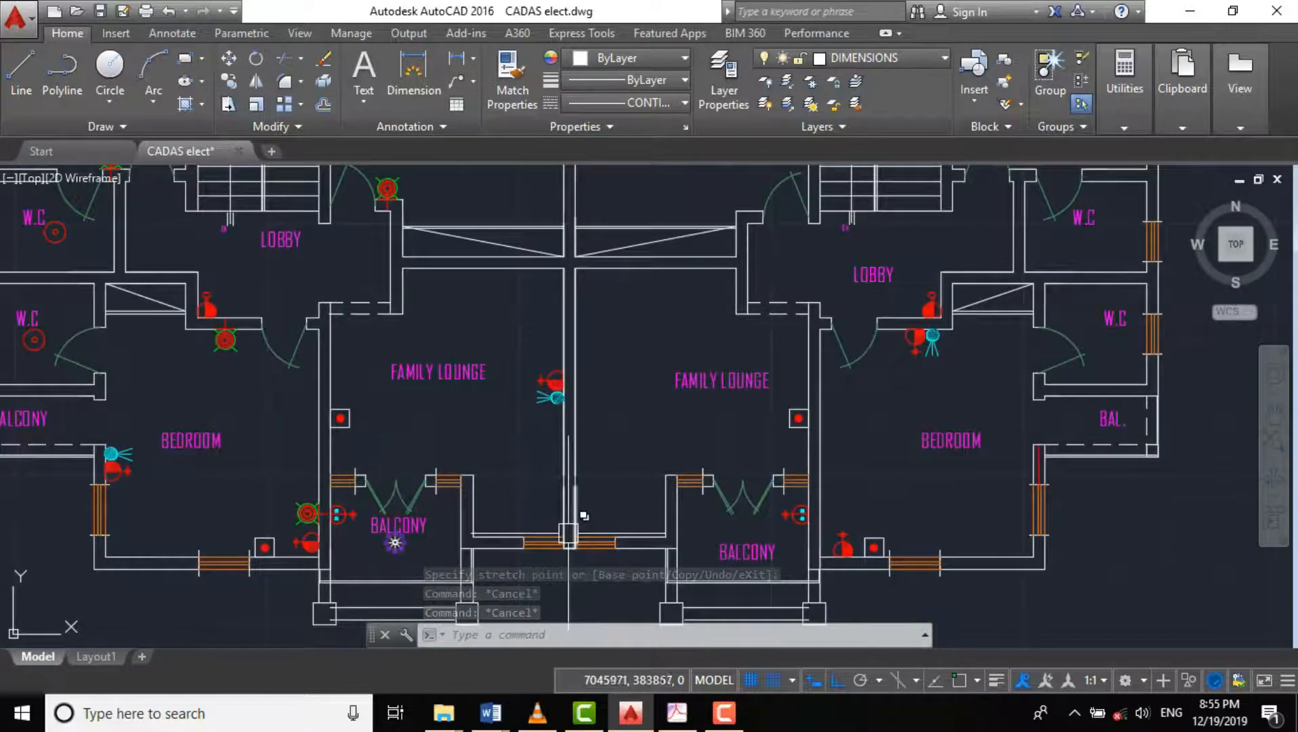
- Zoom into the left unit's lobby to place two round ceiling light fixtures
scroll("down", 3)
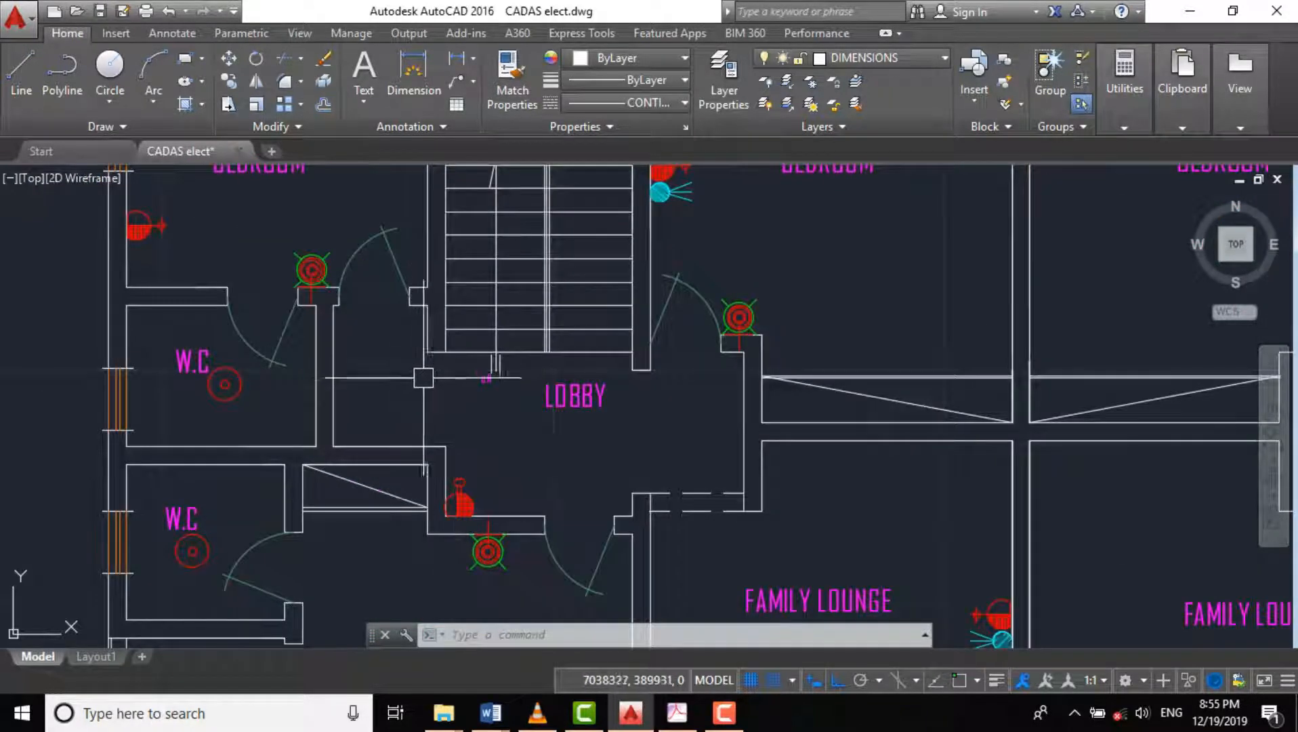
scroll("down", 3)
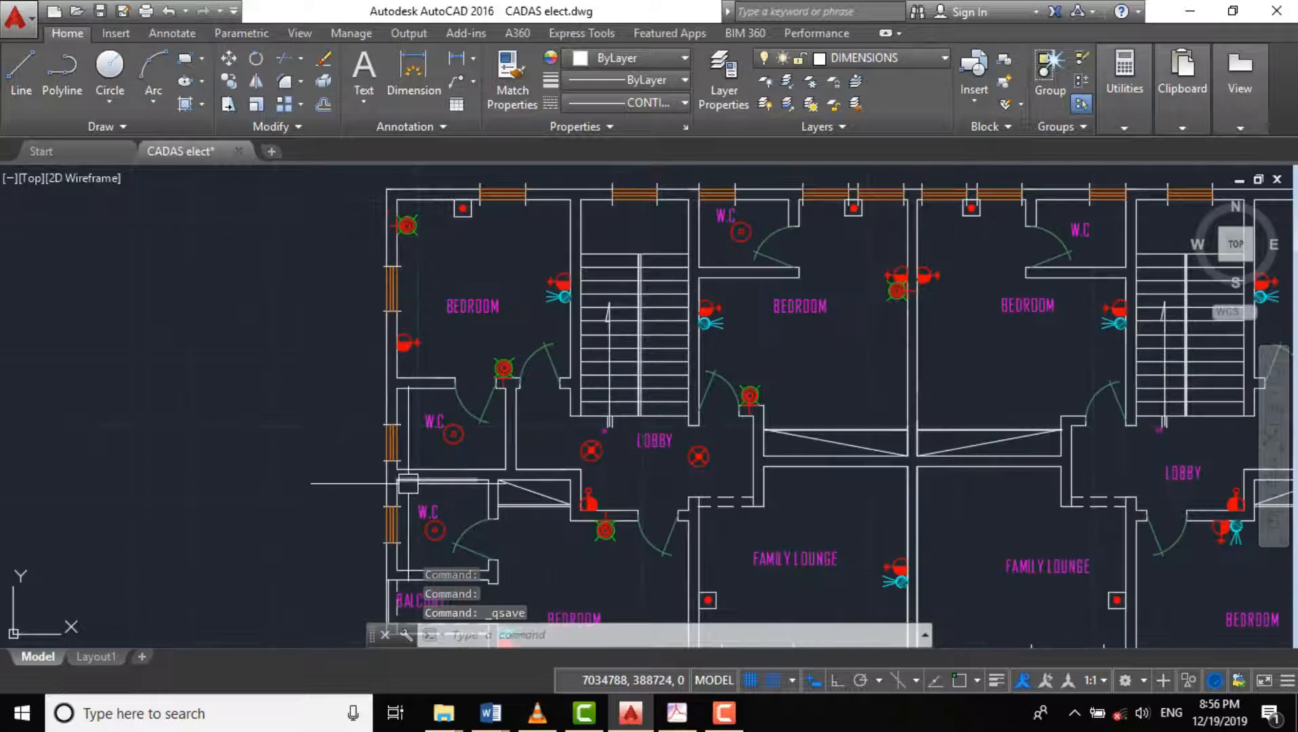
- Zoom out to view the whole two-unit electrical layout after saving CADAS elect.dwg
scroll("down", 3)
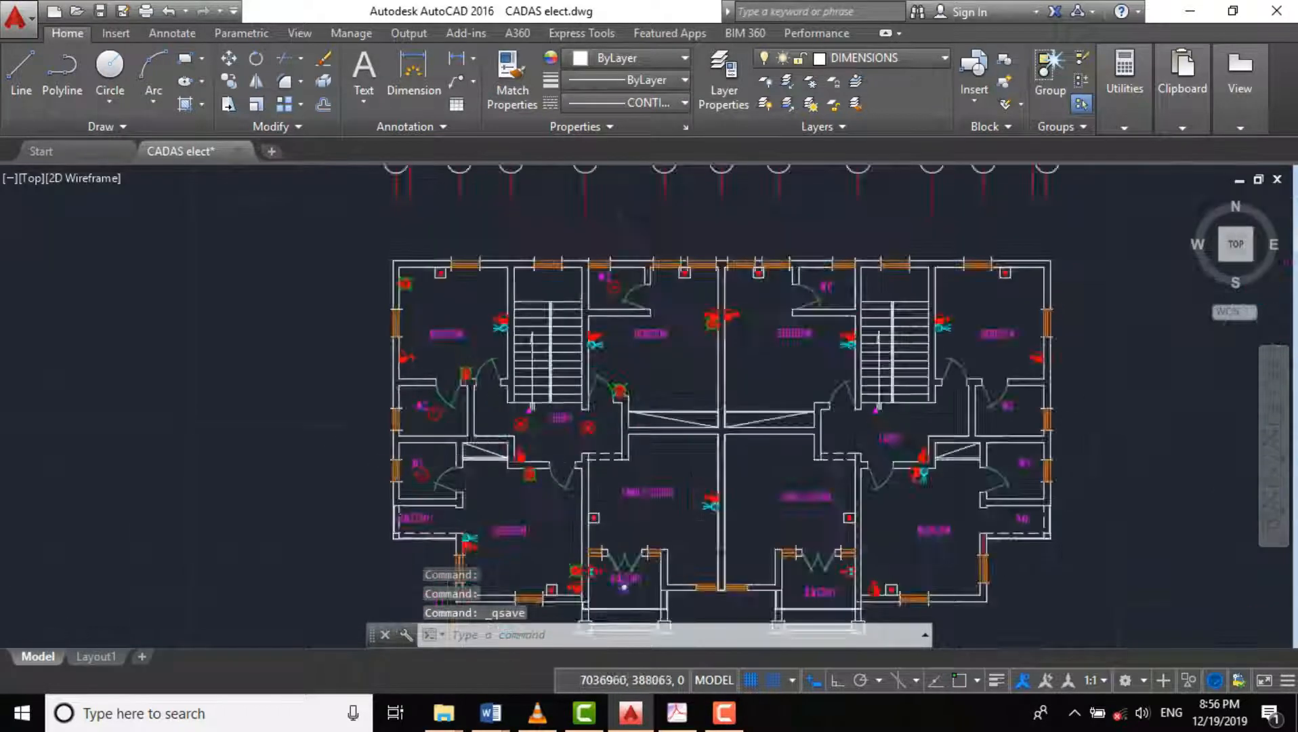